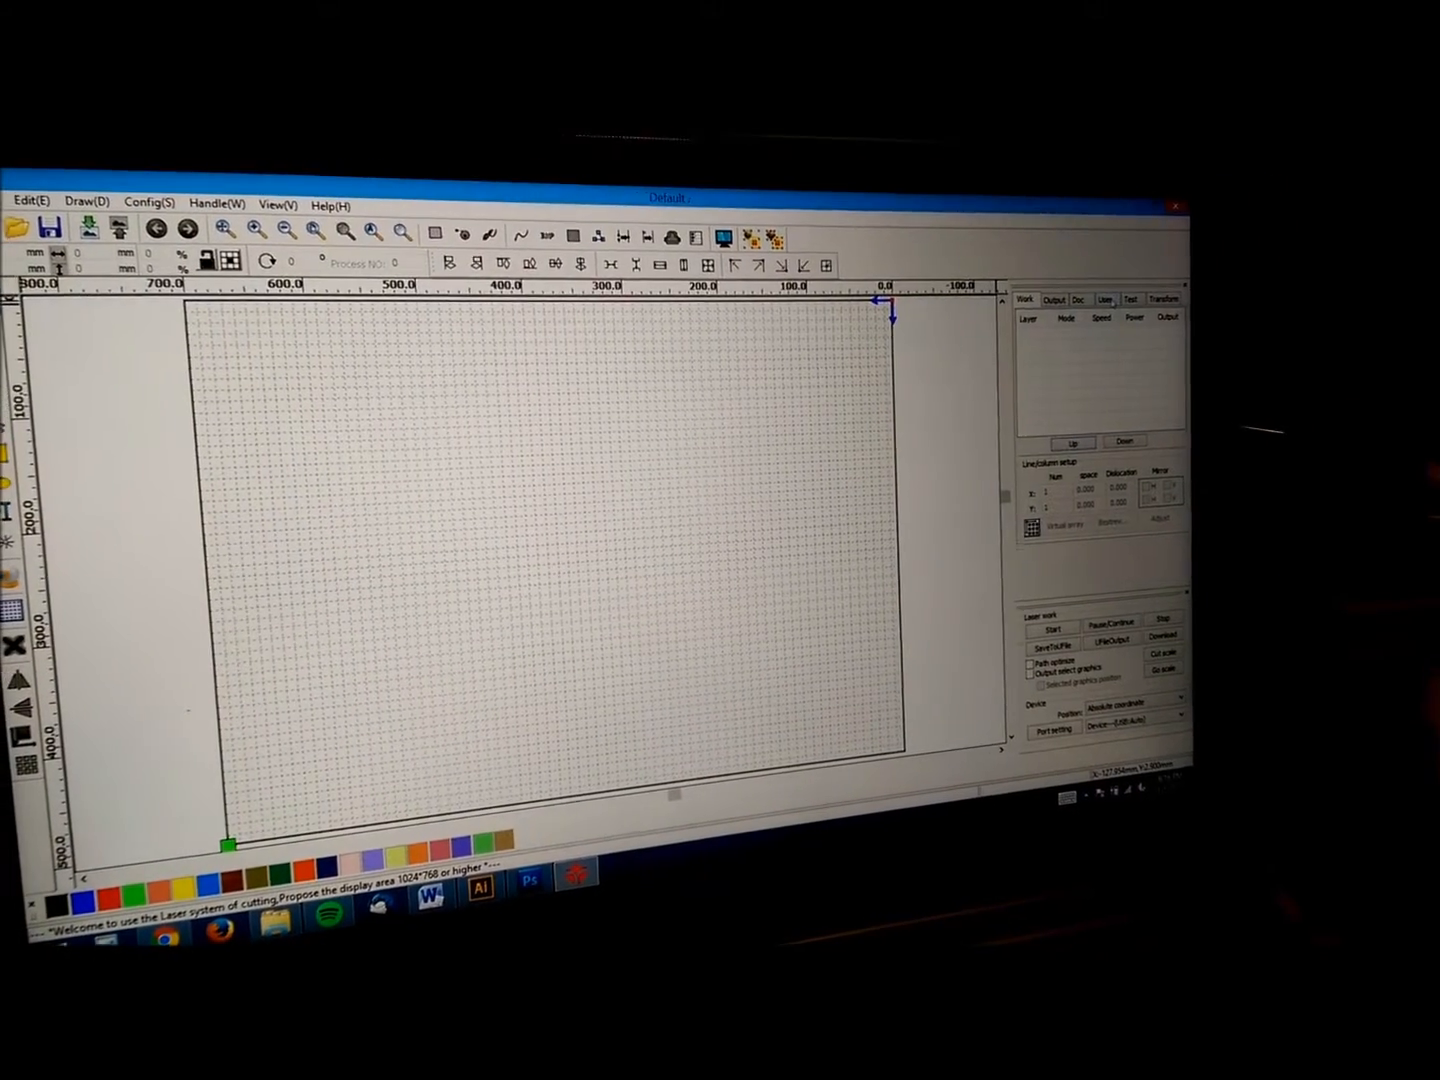
# - Highlight Axis reset+ on the Ruida main menu and enter its XY/X/Y/Z/U reset submenu
pyautogui.click(1106, 298)
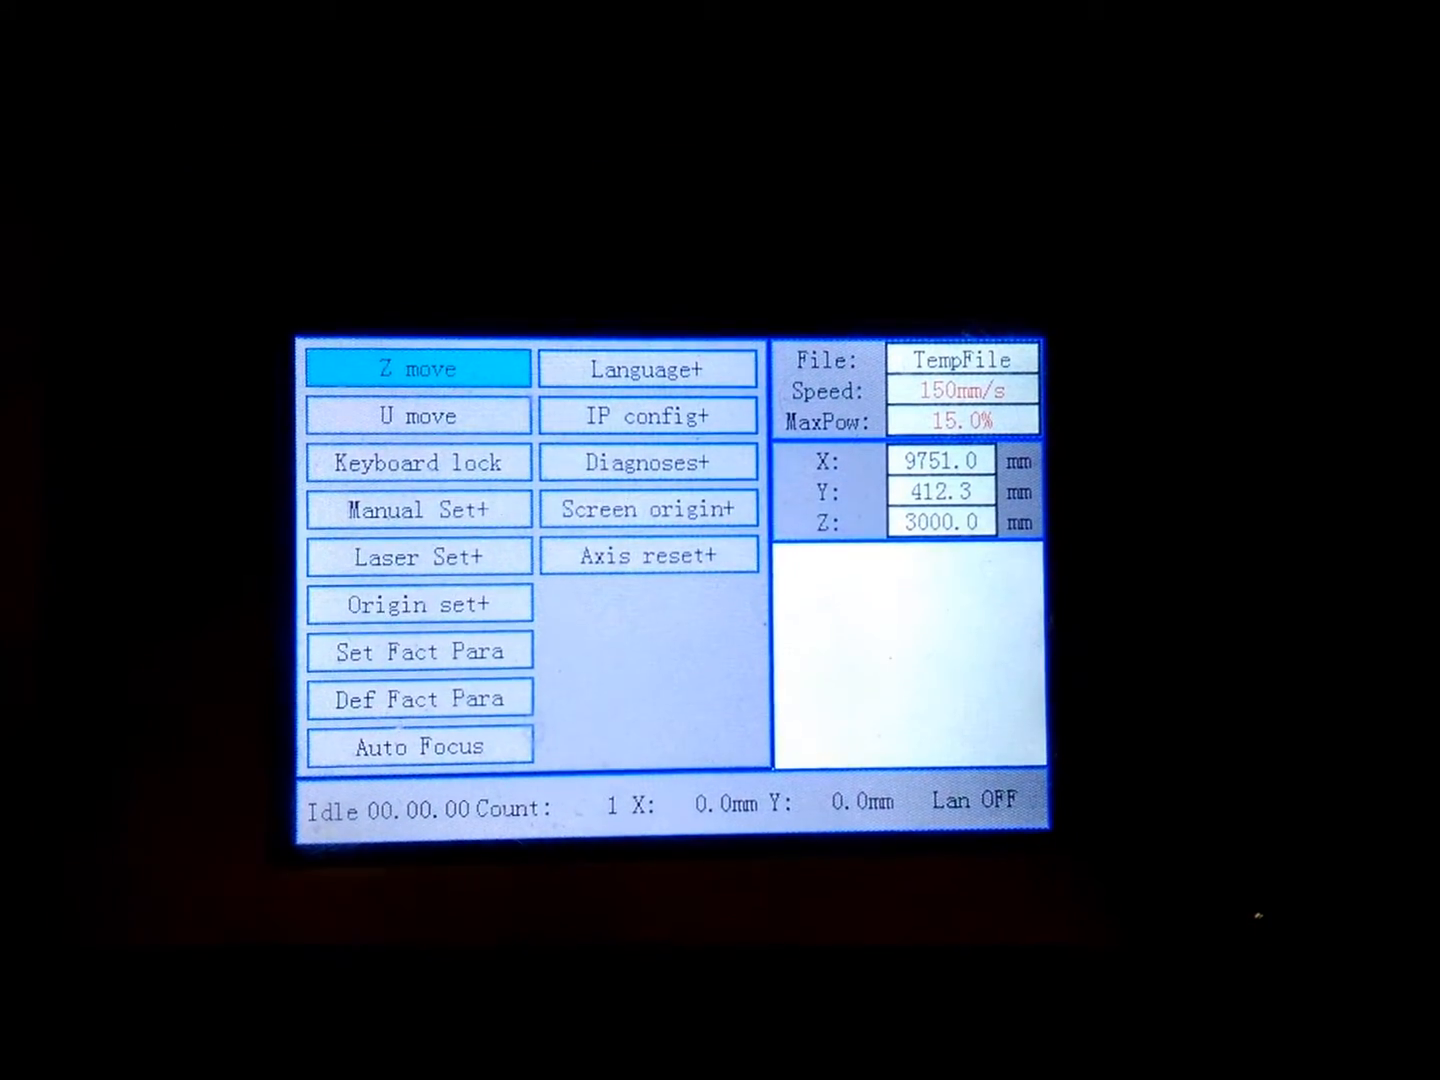
pyautogui.click(648, 556)
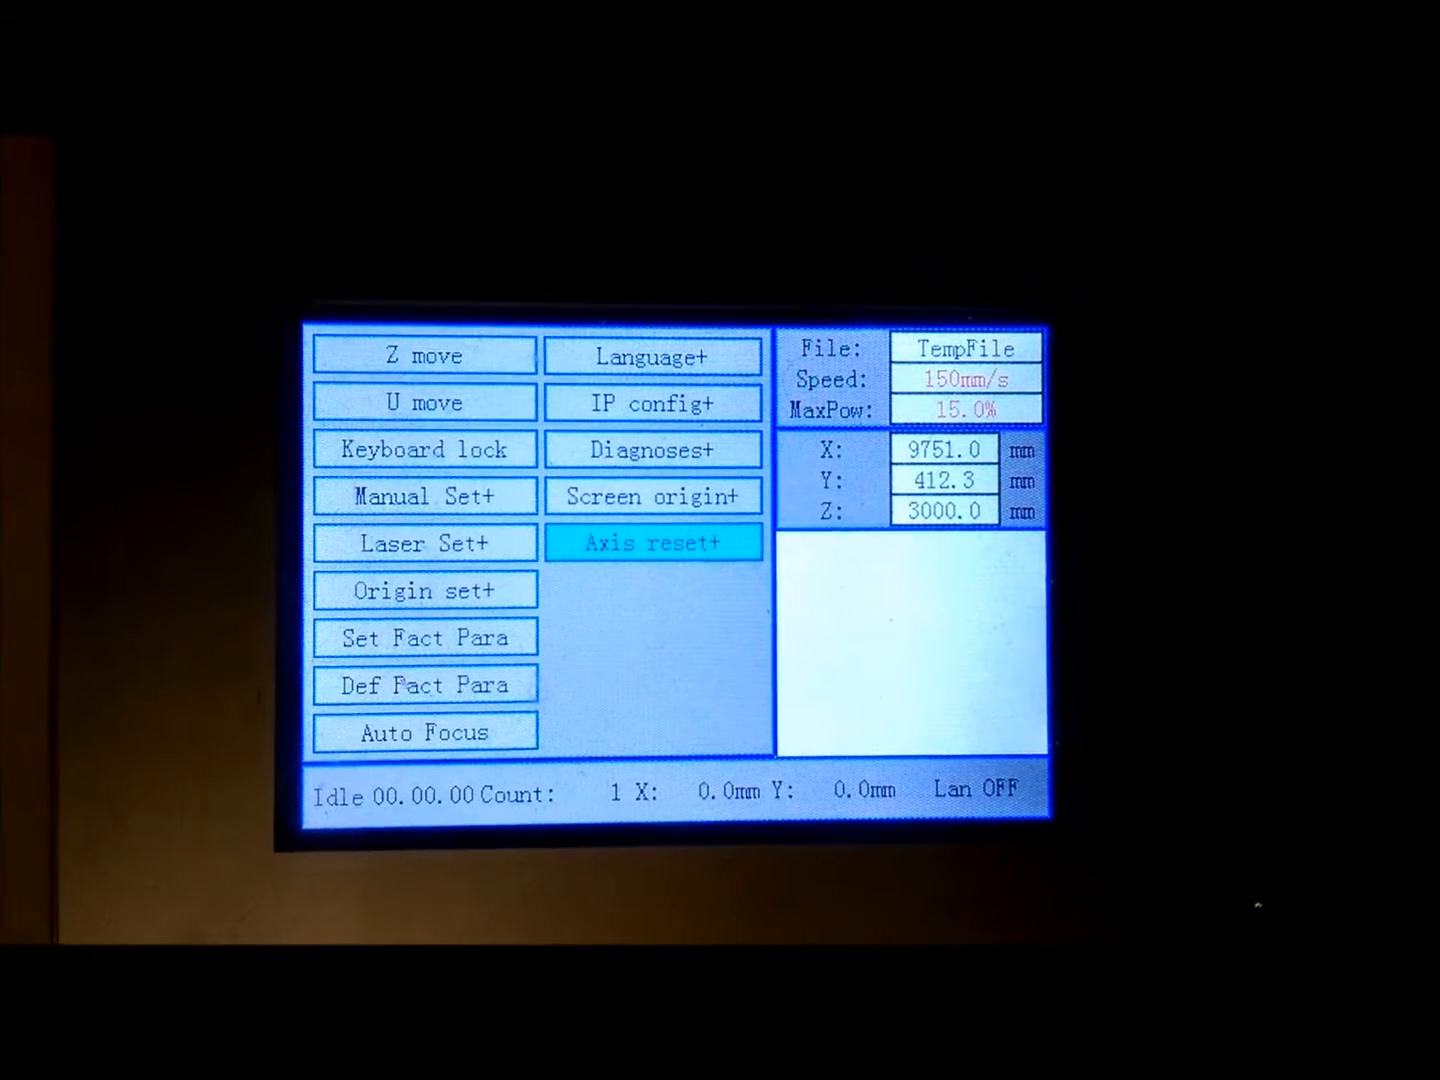
pyautogui.click(652, 542)
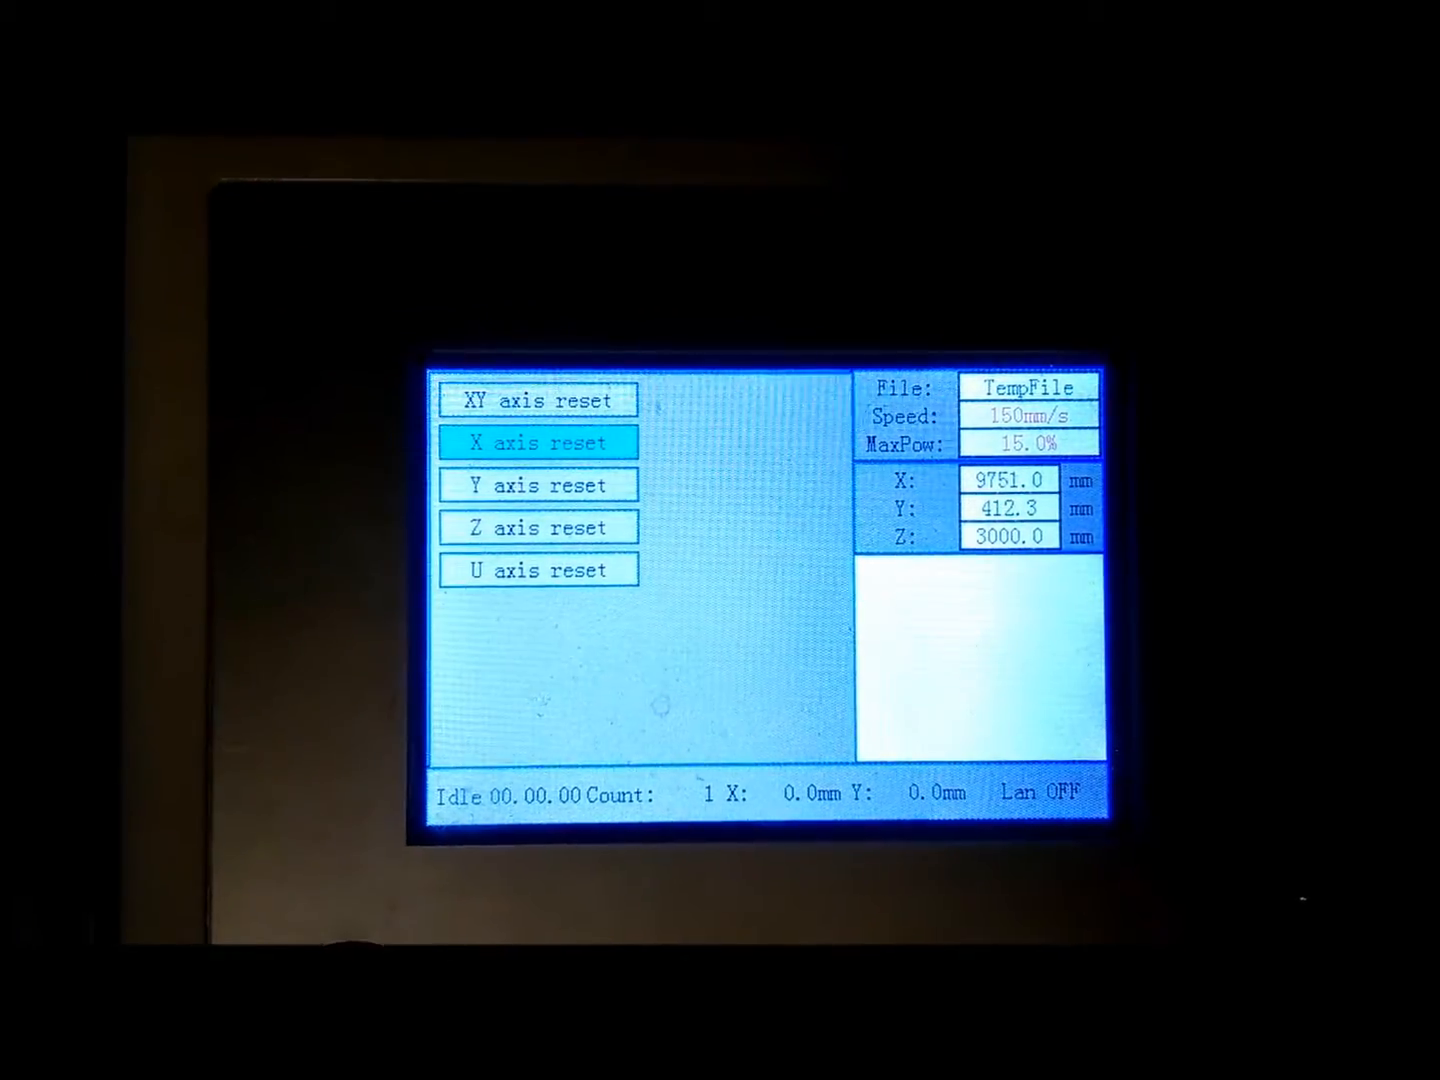
# - Choose X axis reset so the panel starts homing X and reports Resetting..
pyautogui.click(538, 442)
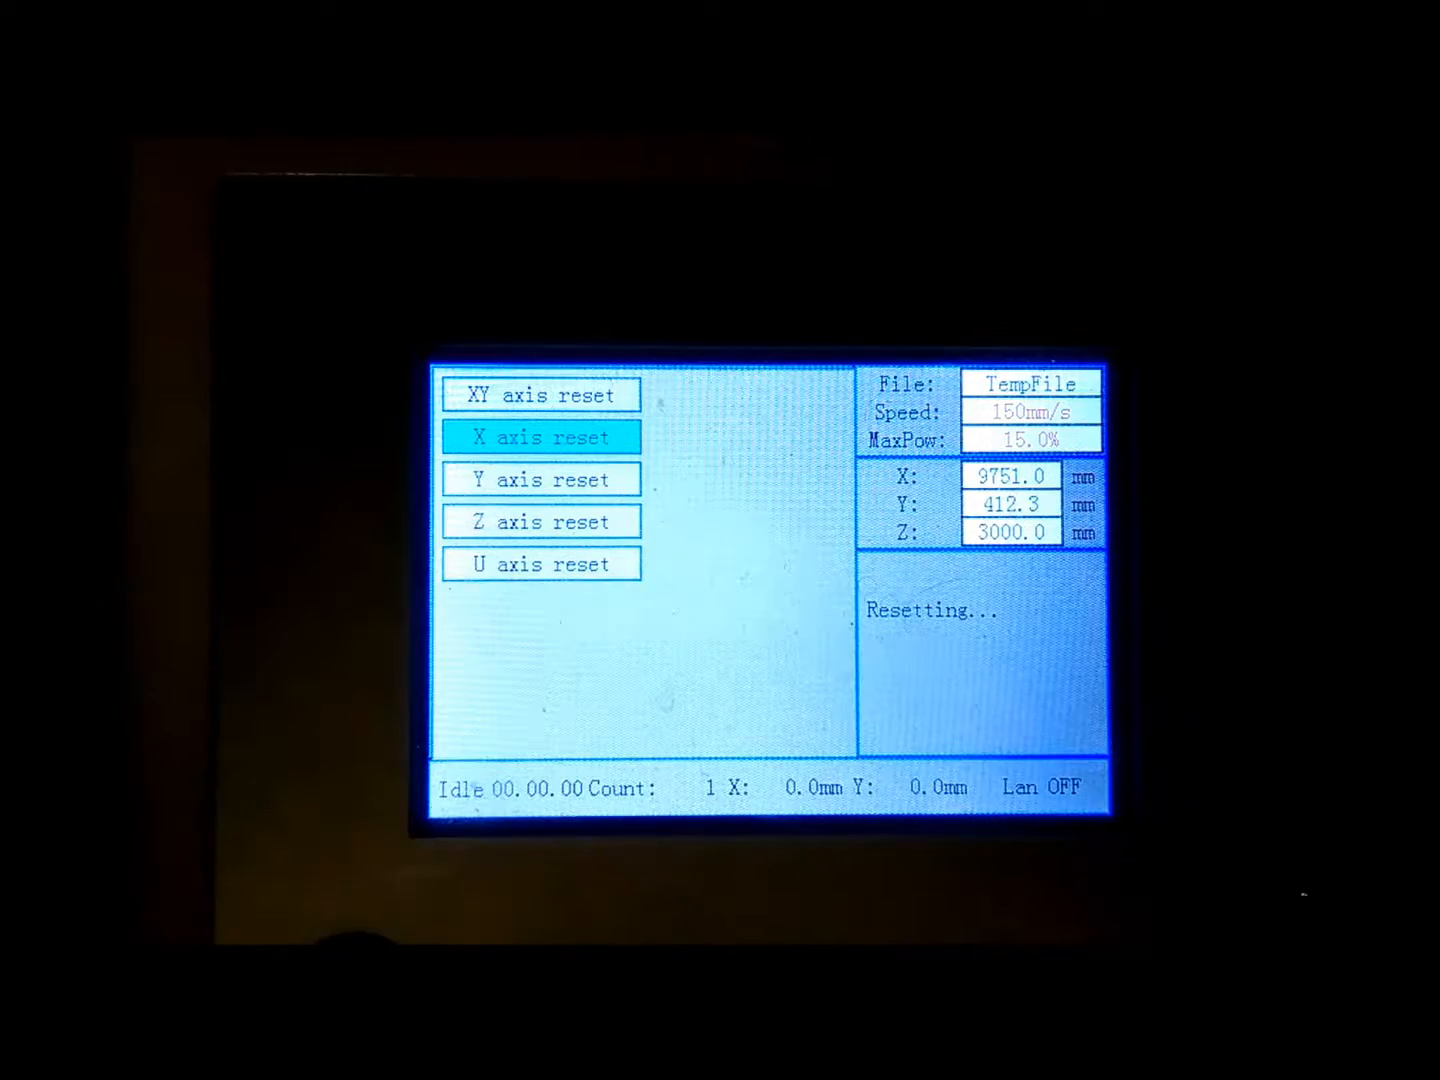